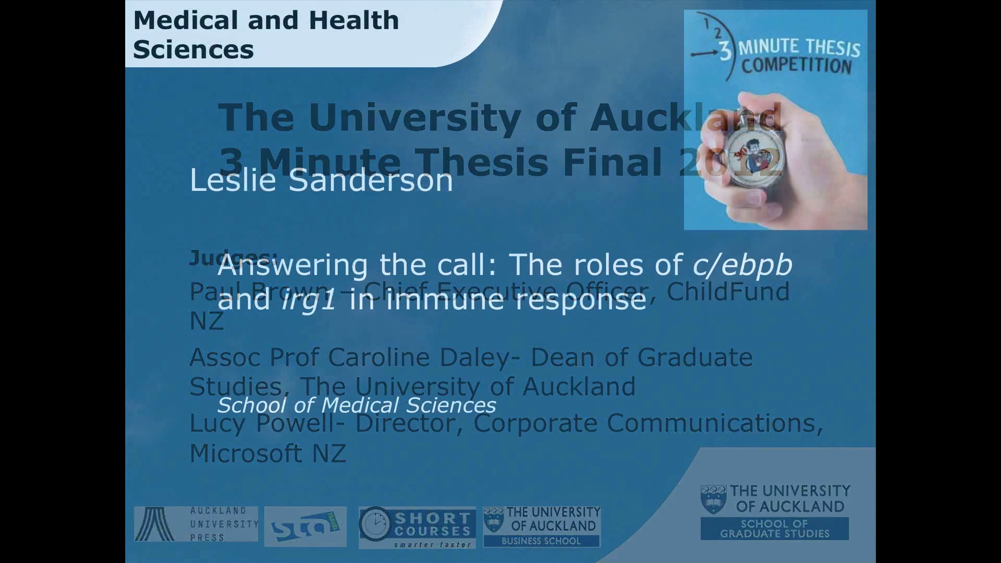
# - Advance from the judges slide to Leslie Sanderson's title slide on c/ebpb and irg1
pyautogui.press('Right')
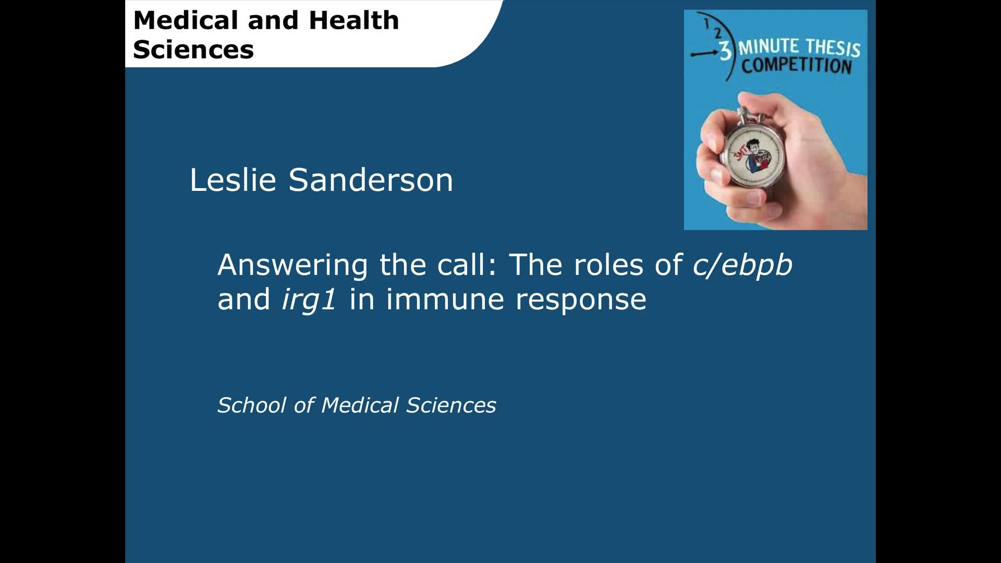